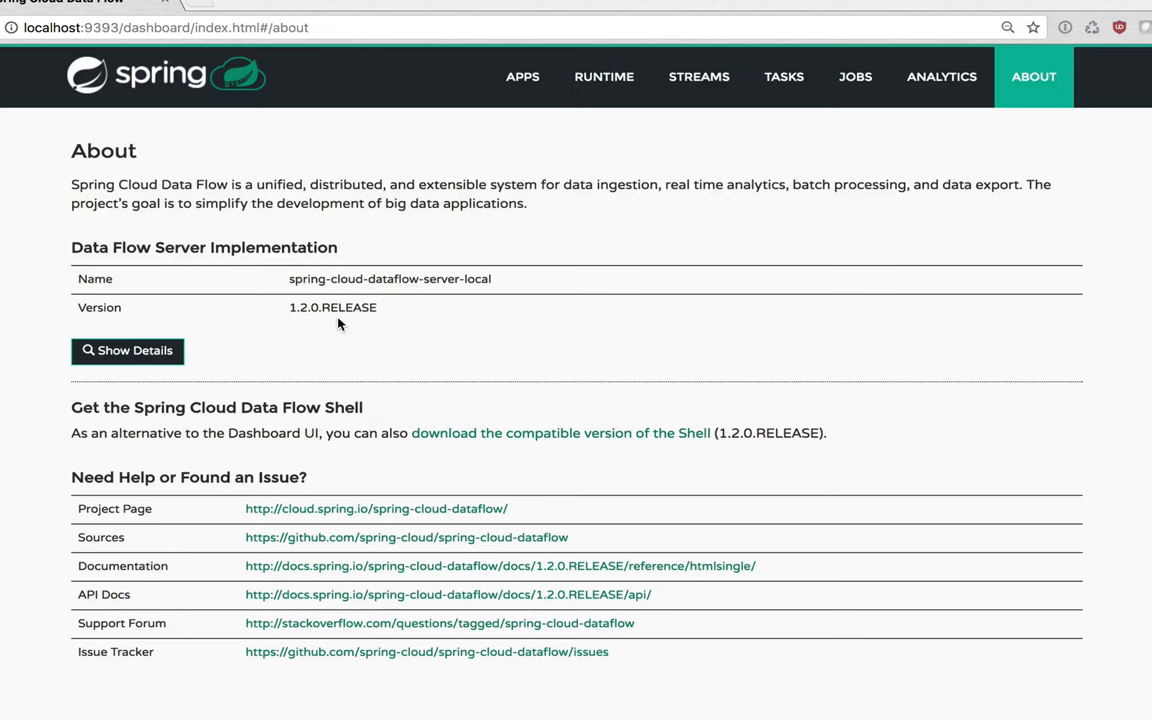
mouse_move(522, 90)
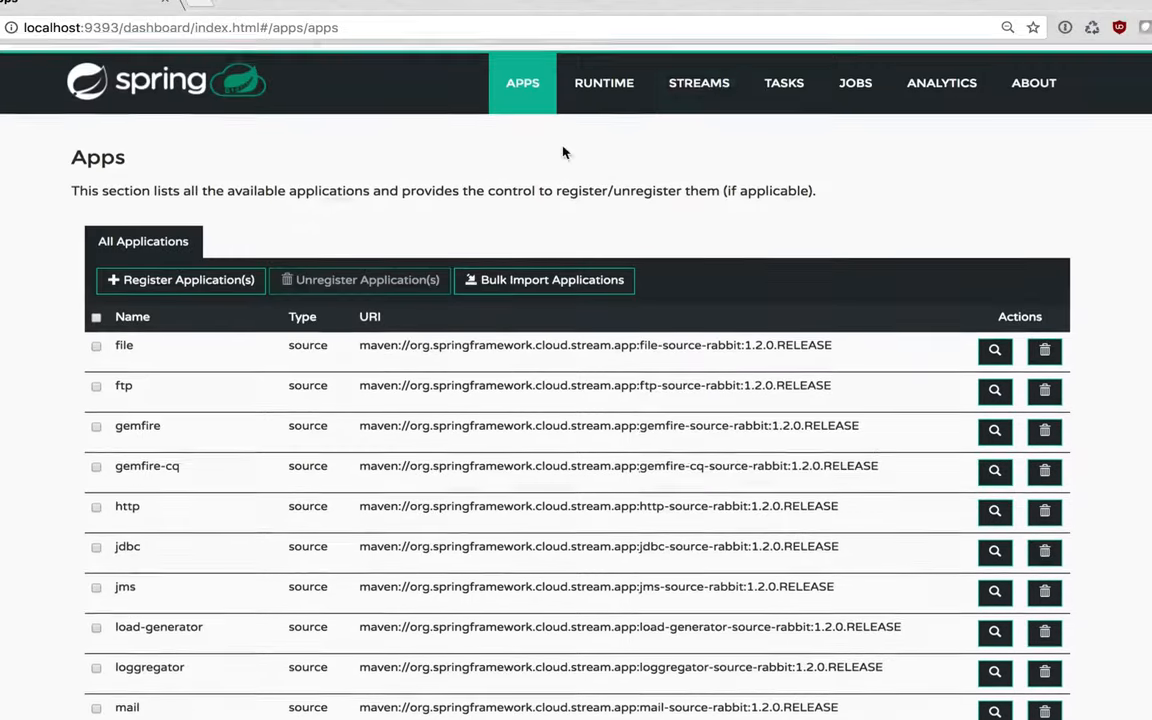
- Create a stream named 'test' with definition 'time | log', ticking Deploy to reach deployment properties
left_click(698, 82)
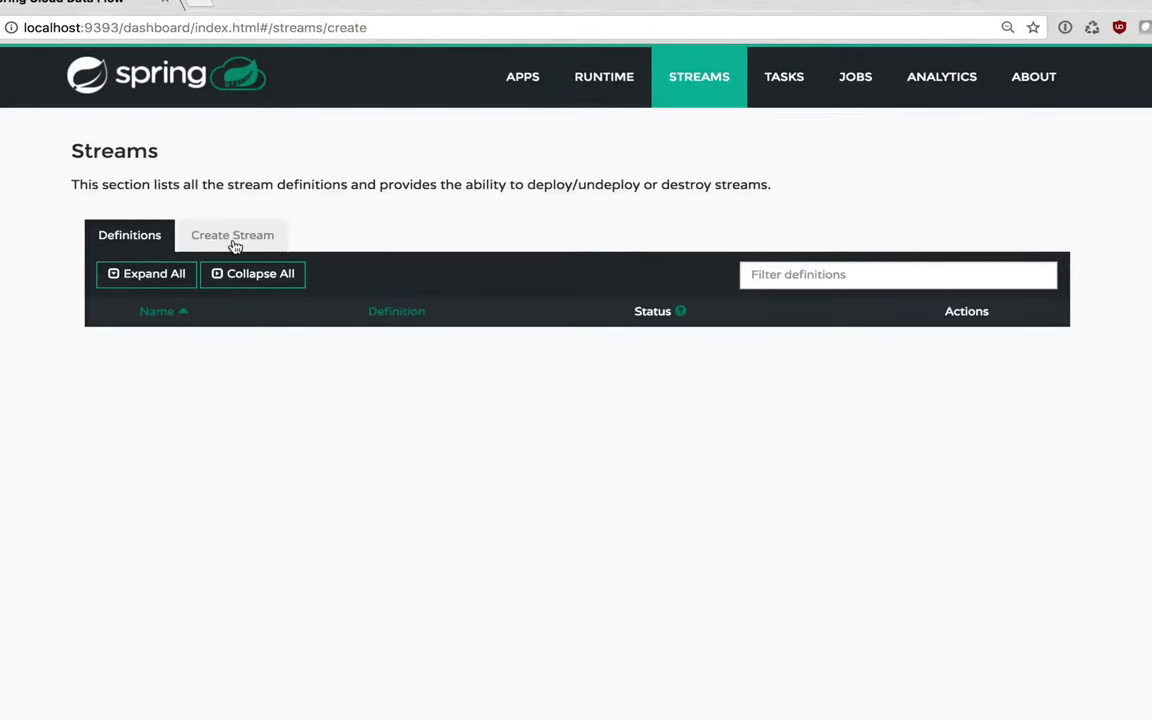
left_click(232, 235)
type("time | log")
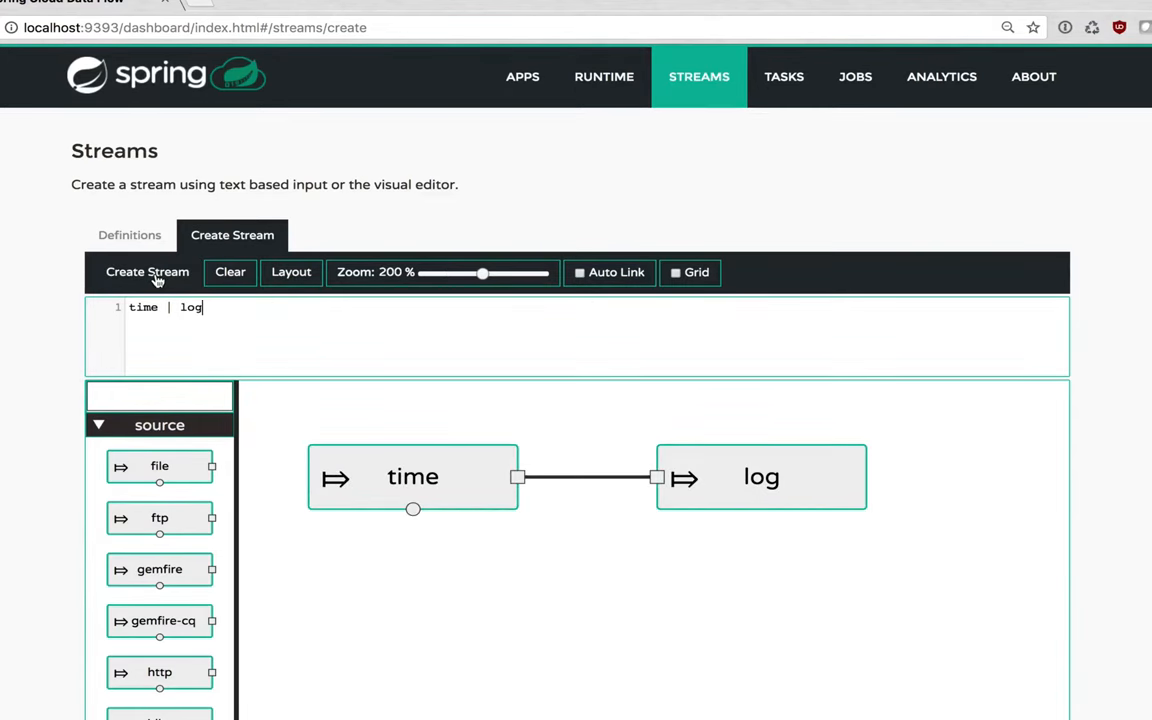
left_click(147, 271)
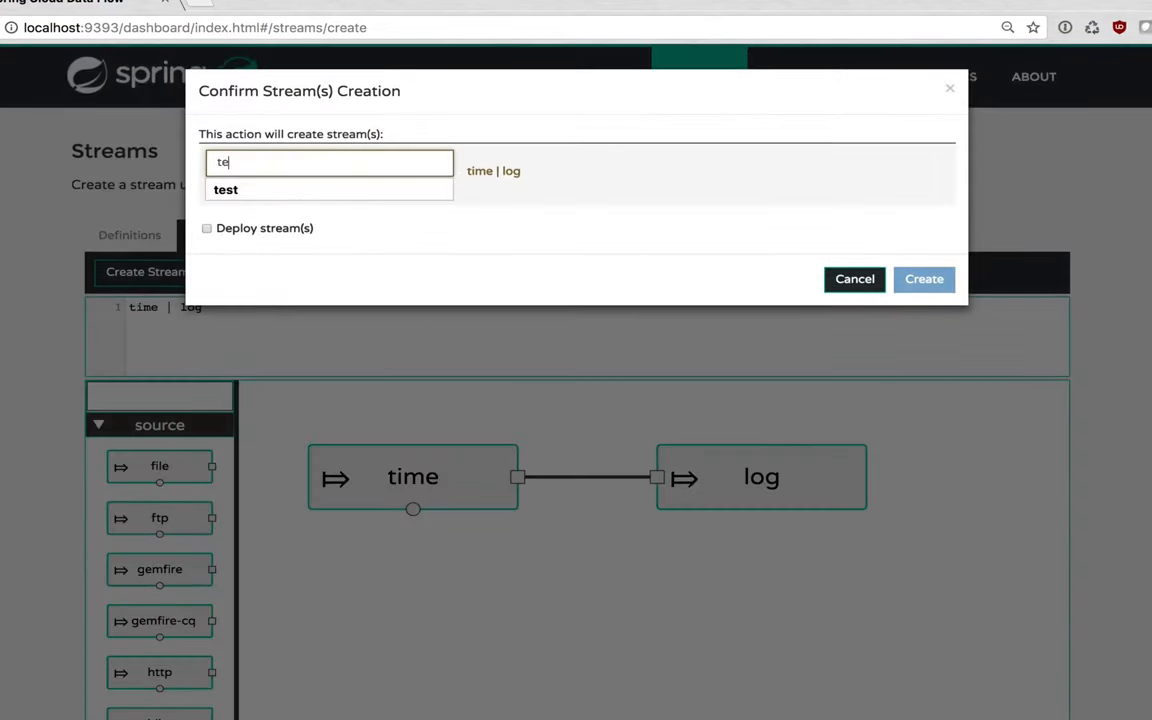
left_click(923, 279)
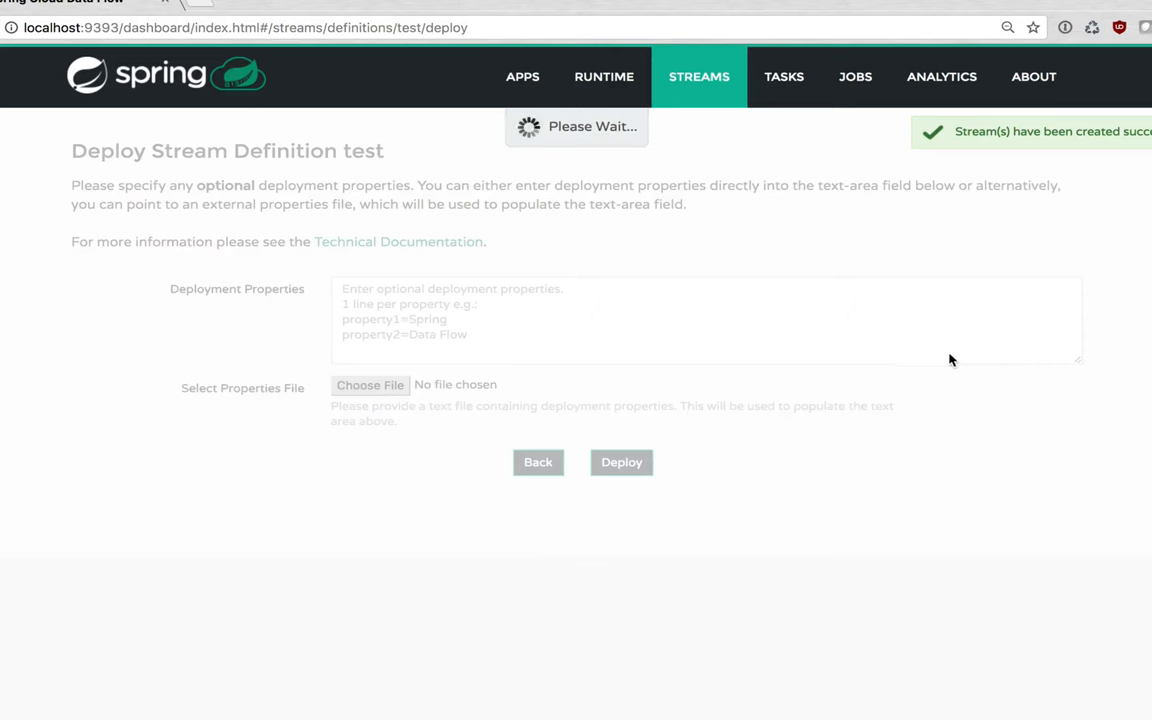
- Enter the deployment property deployer.*.count=3 so each app runs three instances
left_click(700, 320)
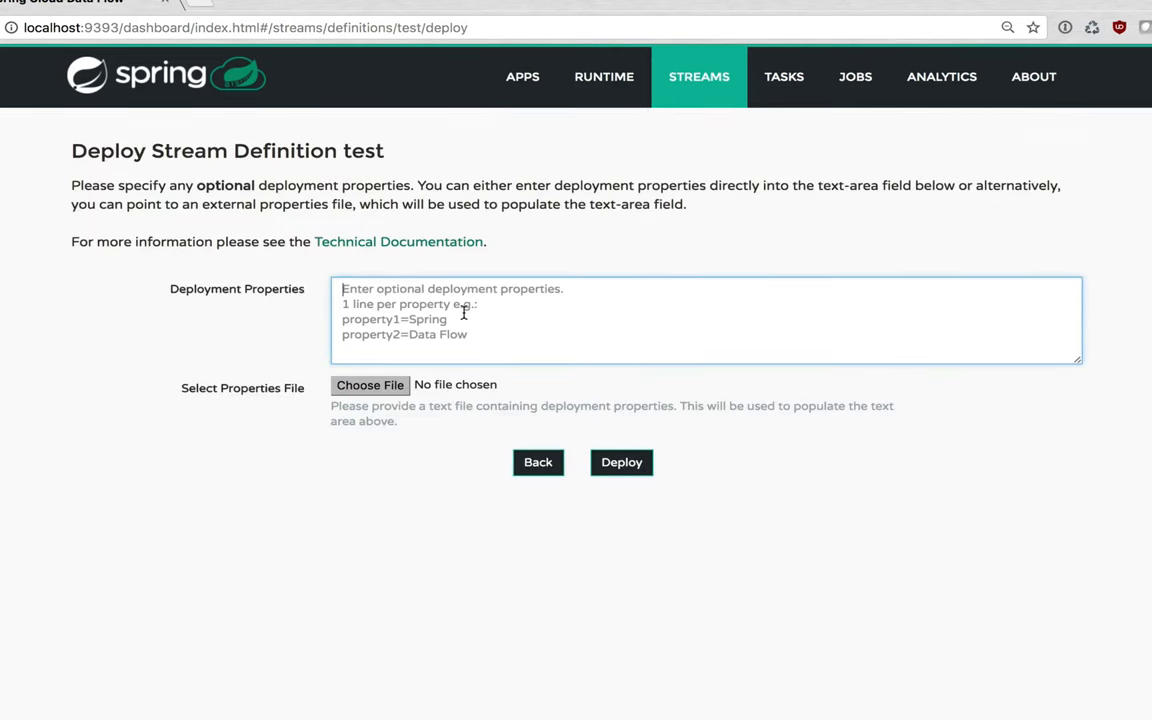
type("deployer.*.count=")
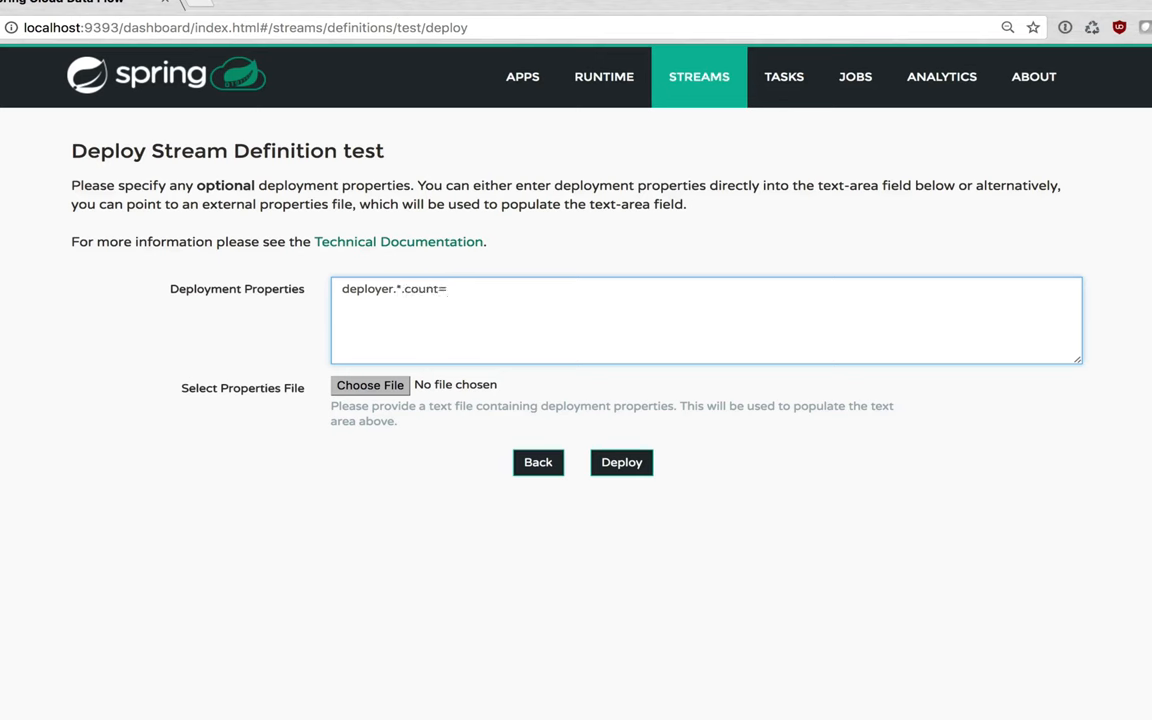
type("3")
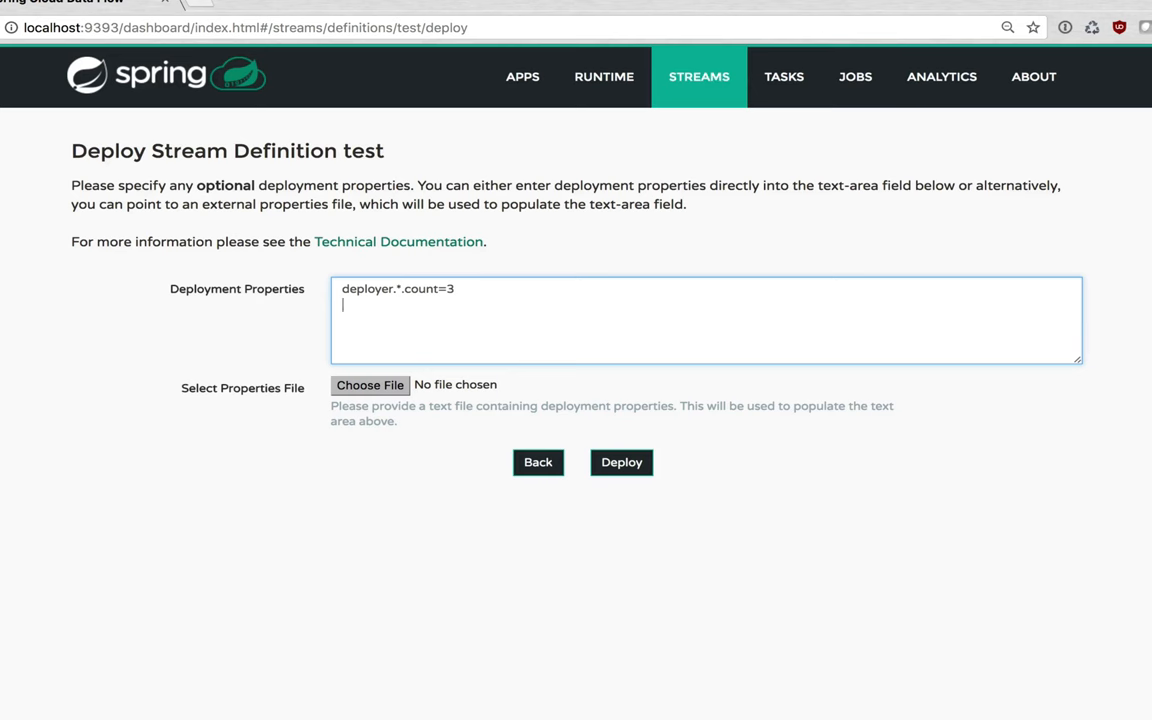
- Add app.*.spring.cloud.stream.bindings.applicationMetrics.destination=metrics and deploy the test stream
type("app.*.s")
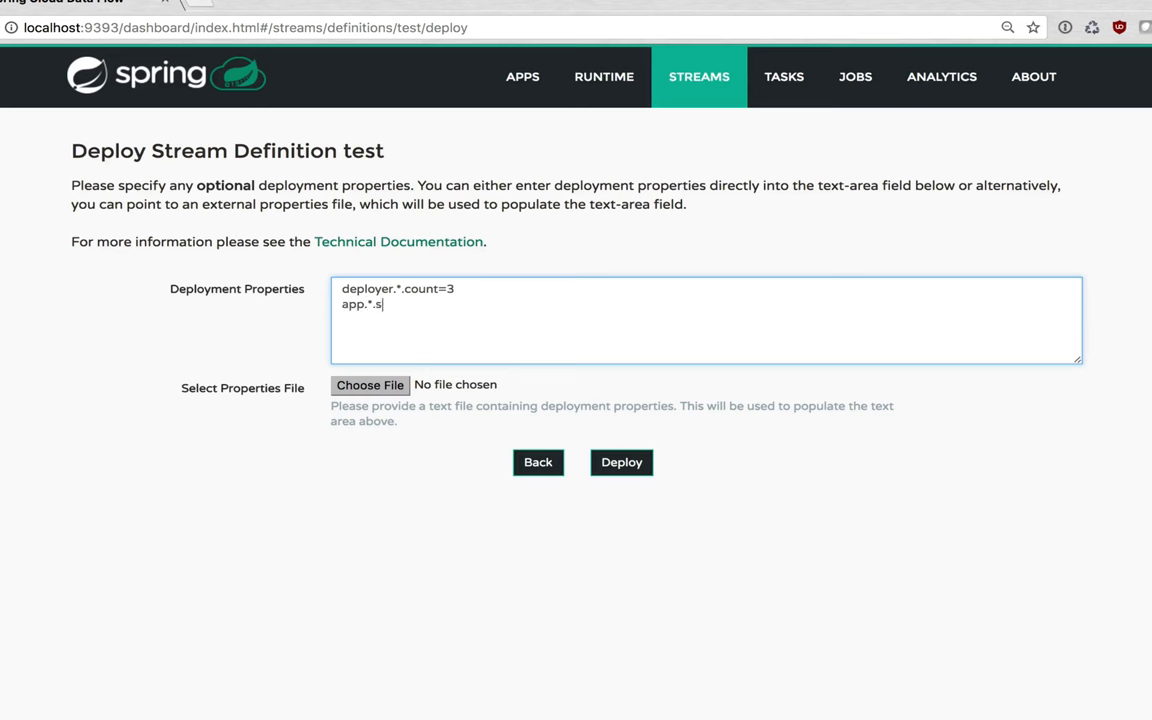
type("pring.cloud.")
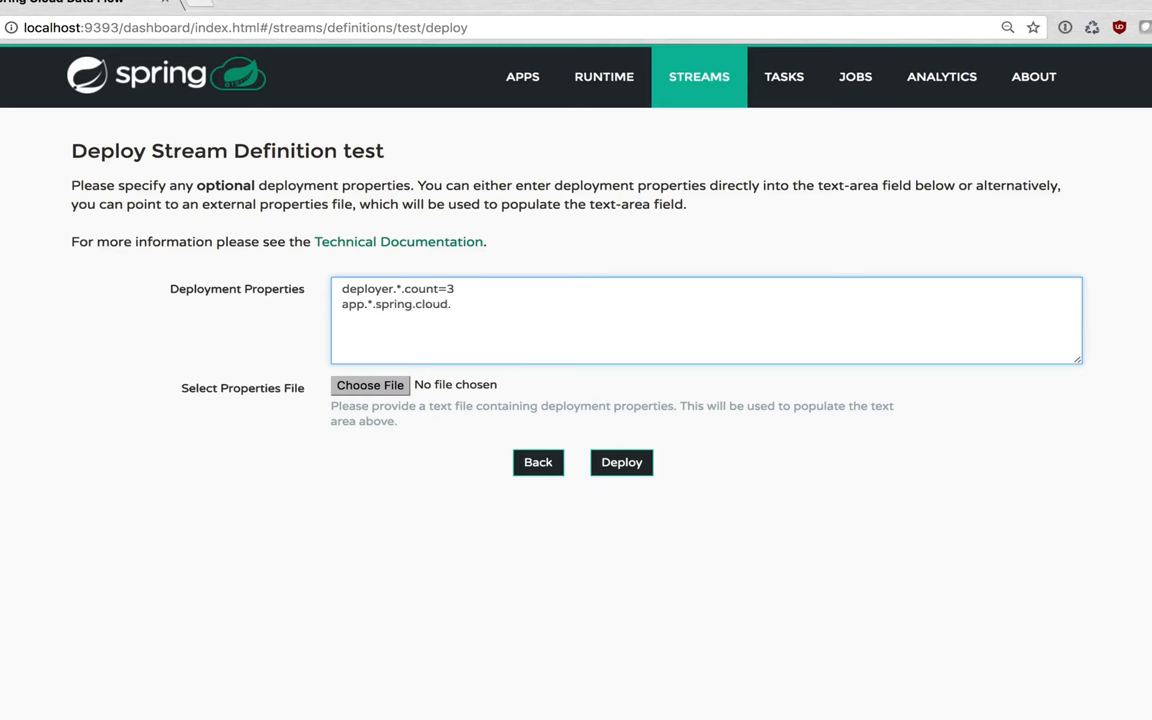
type("stream.bi")
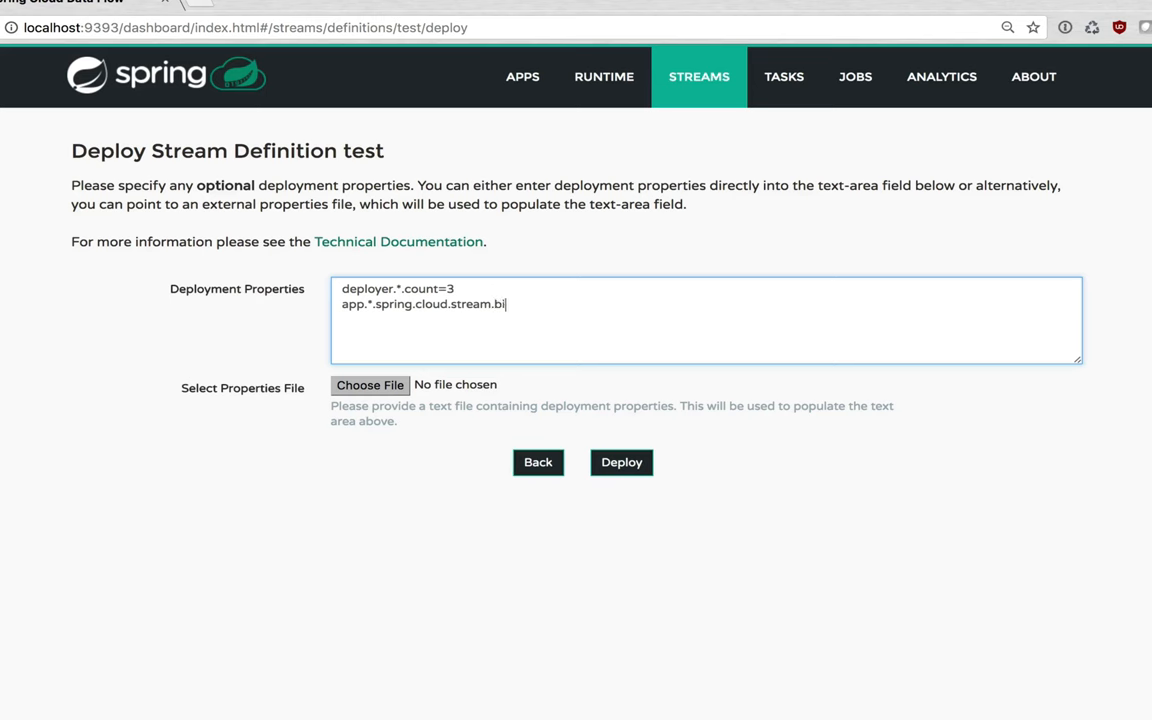
type("ndings.applicationMetric")
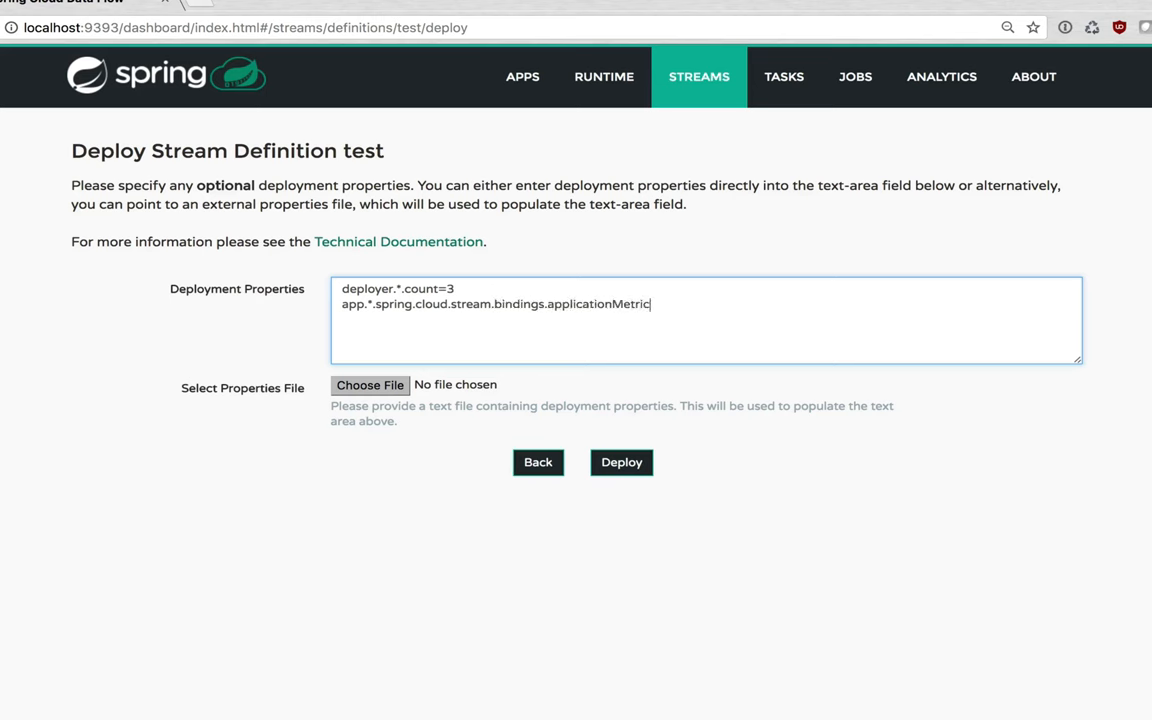
type("s.de")
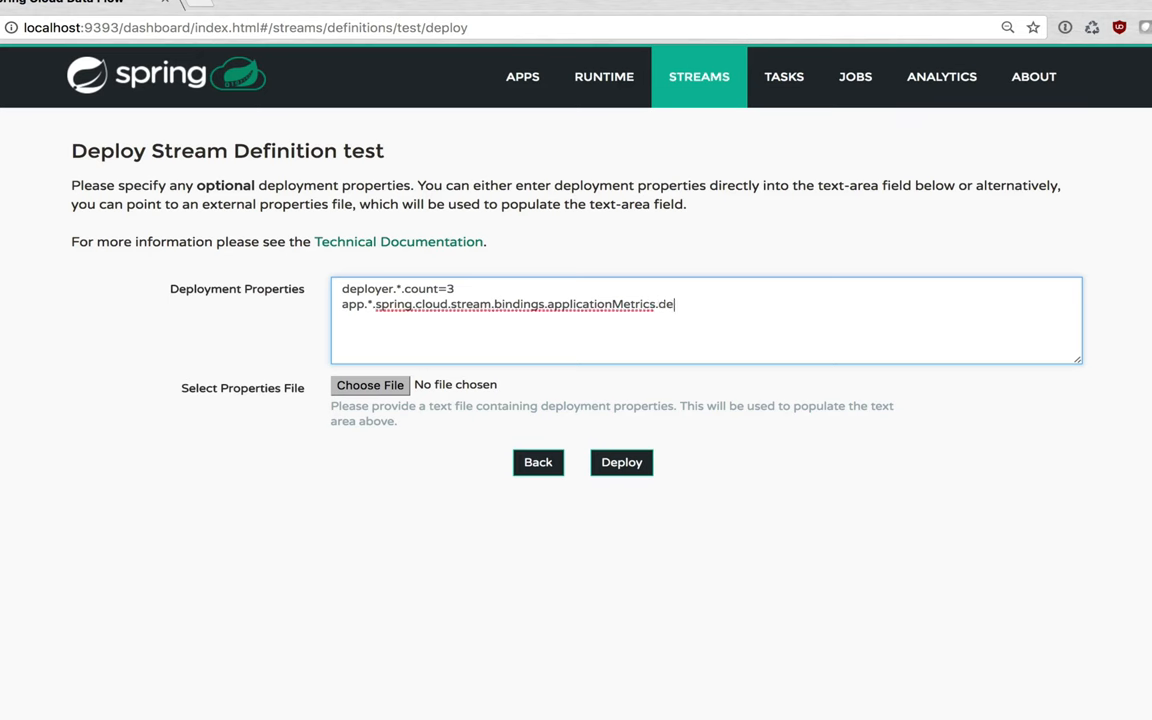
type("stination=")
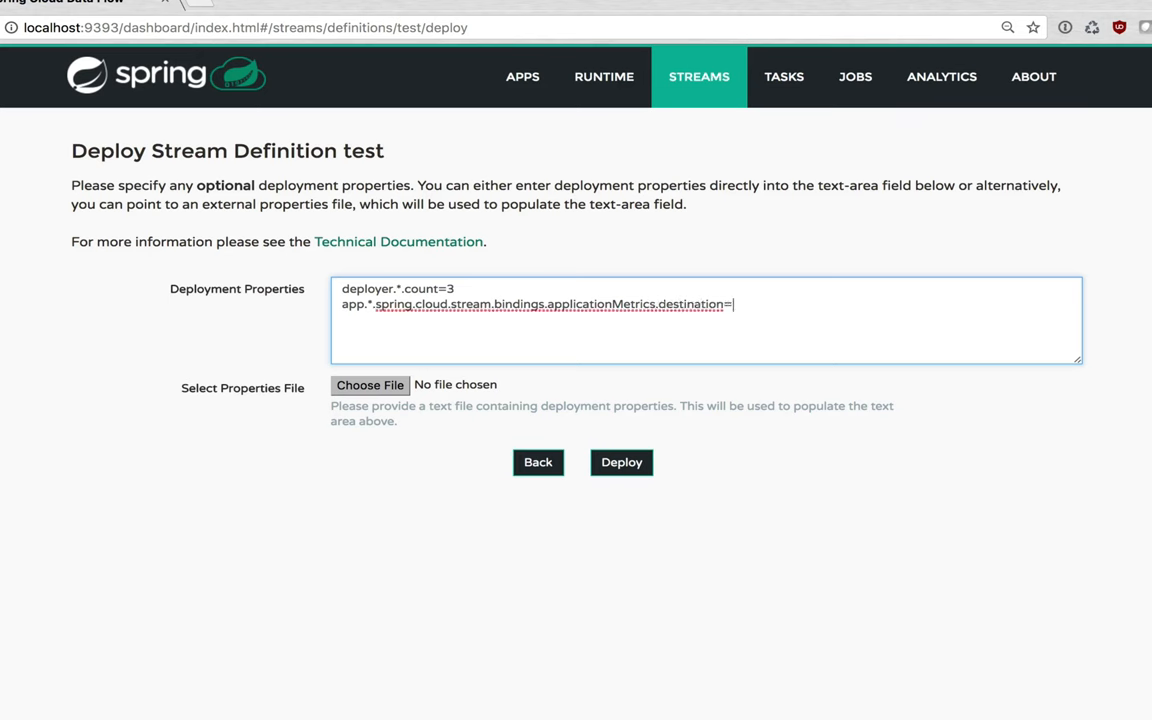
type("metrics")
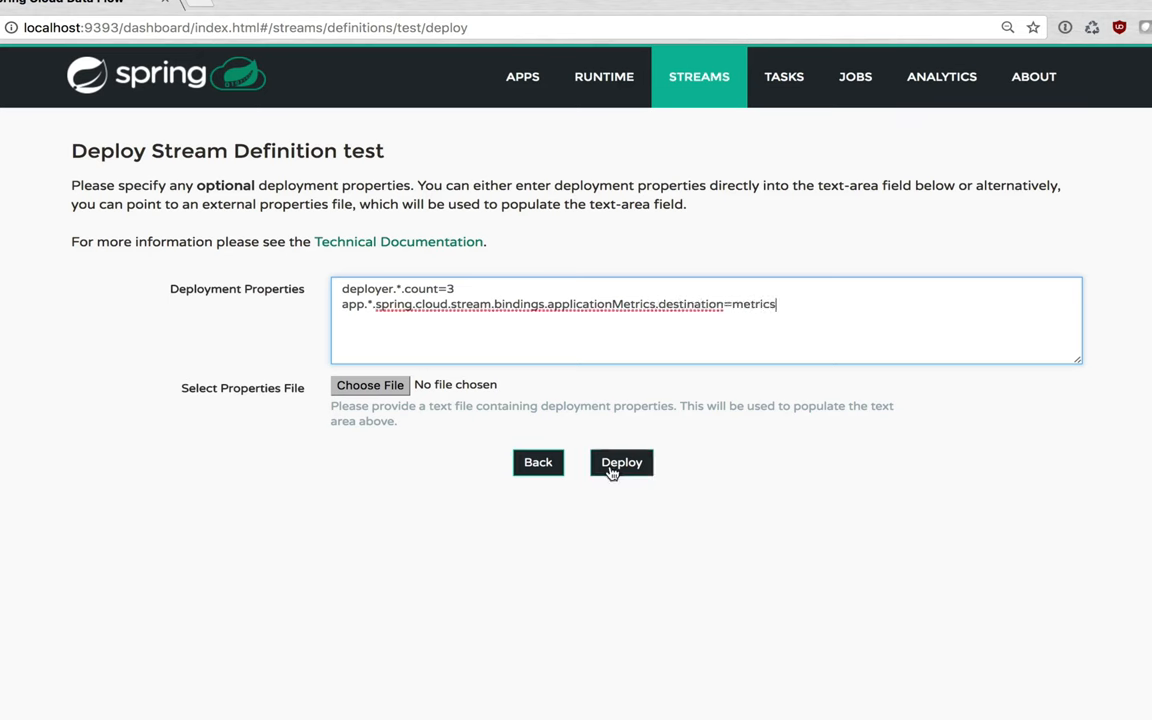
left_click(621, 462)
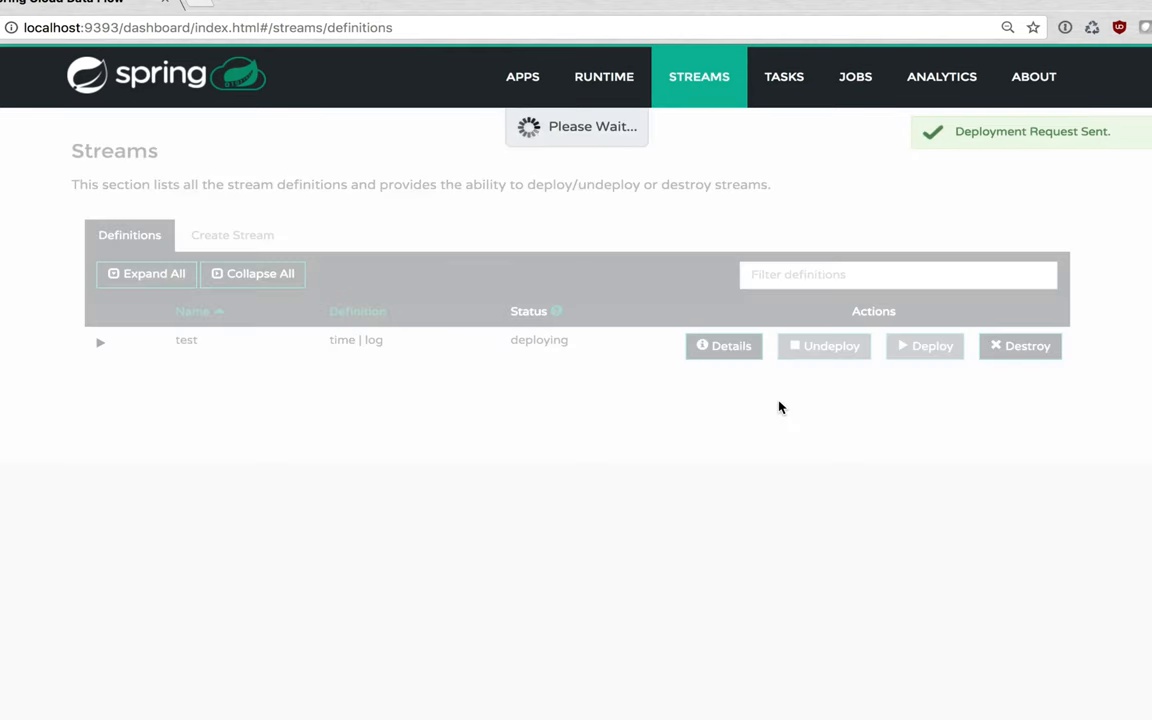
- Expand the test stream in Stream Definitions to view its time-to-log diagram while it deploys
left_click(100, 342)
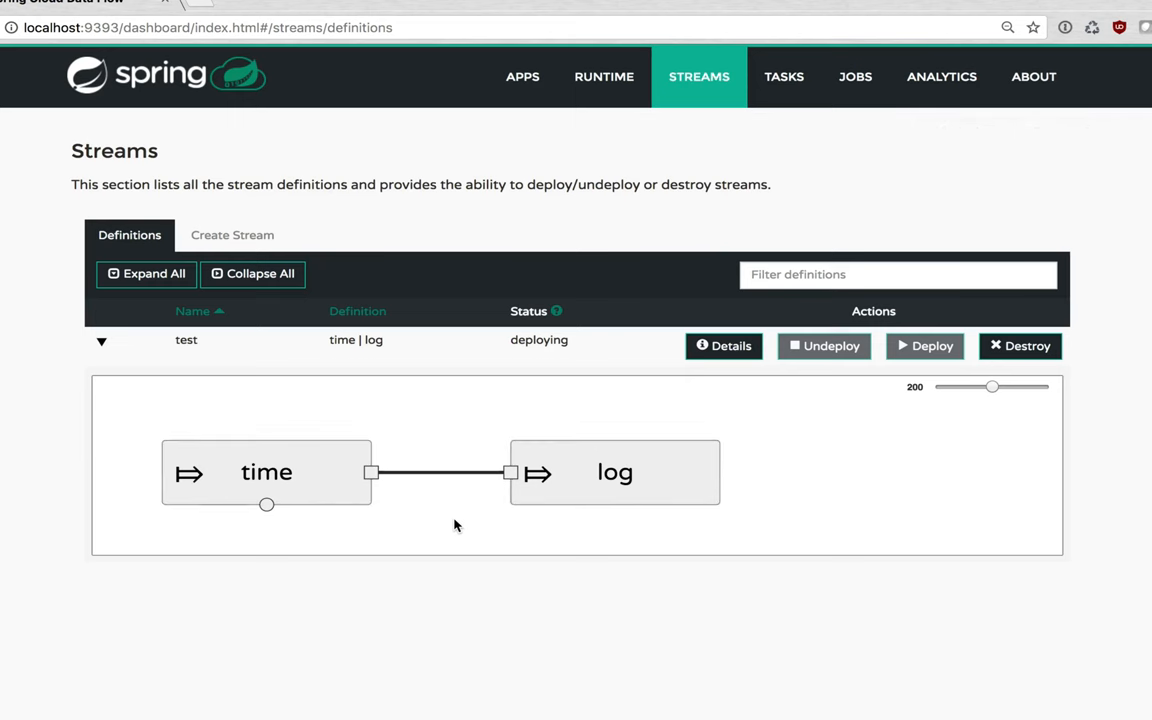
mouse_move(308, 456)
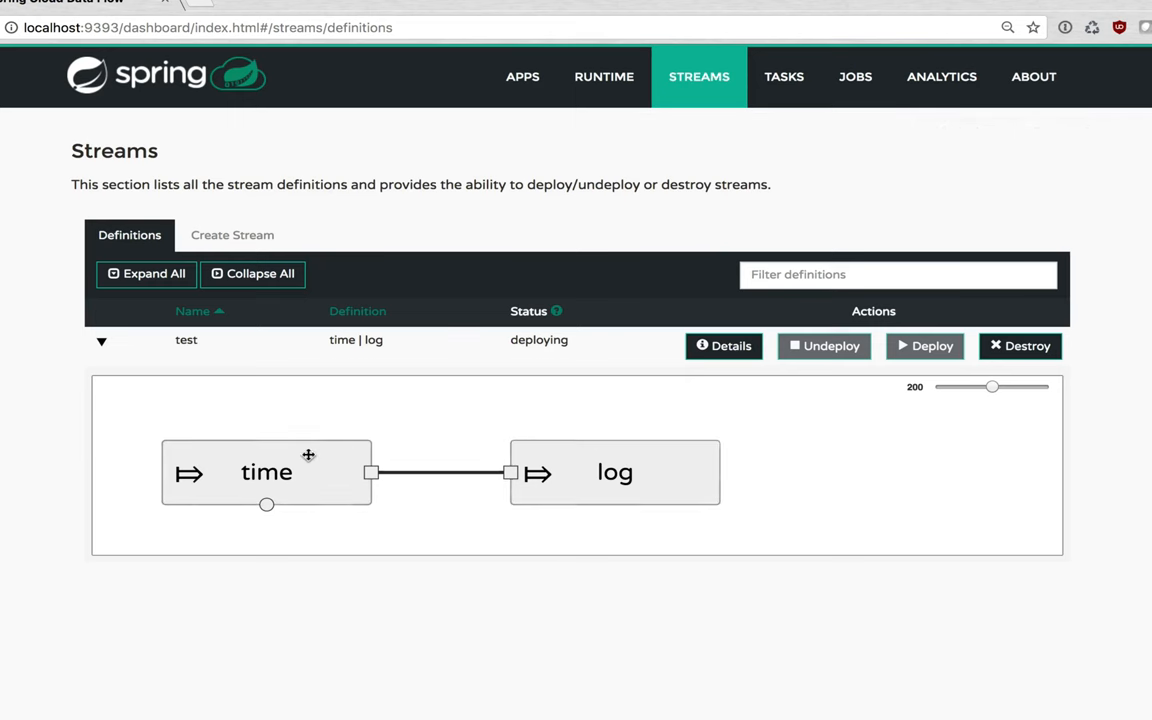
mouse_move(297, 455)
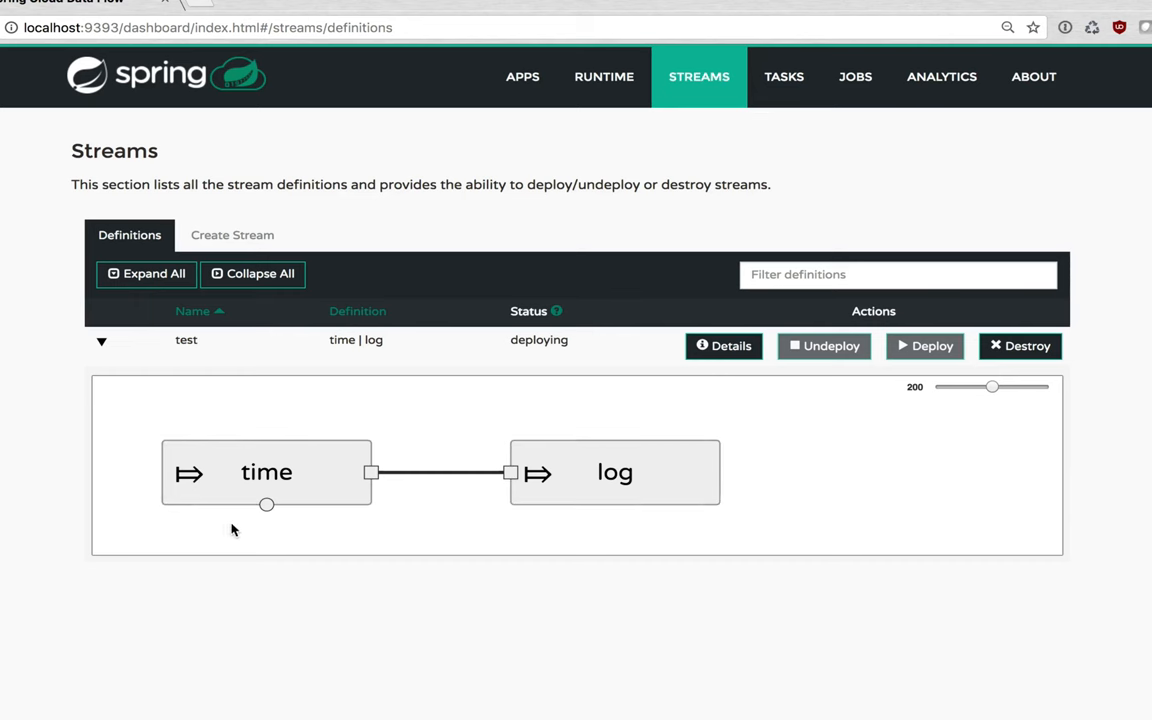
mouse_move(279, 521)
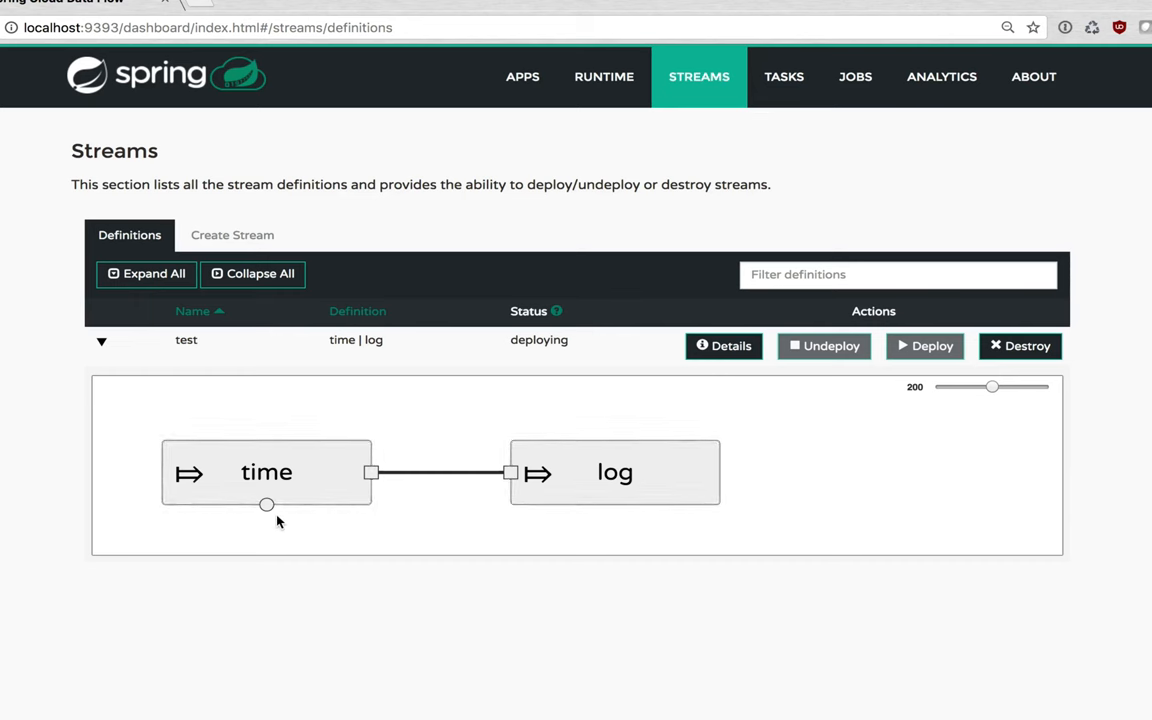
mouse_move(289, 518)
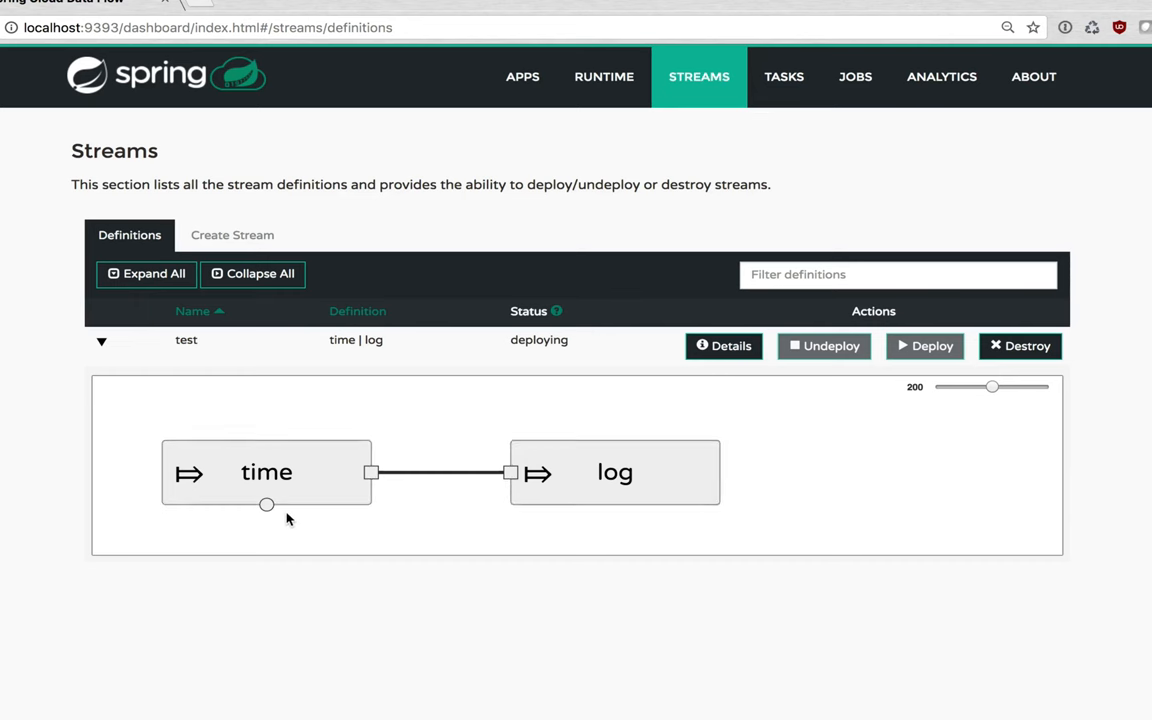
mouse_move(379, 450)
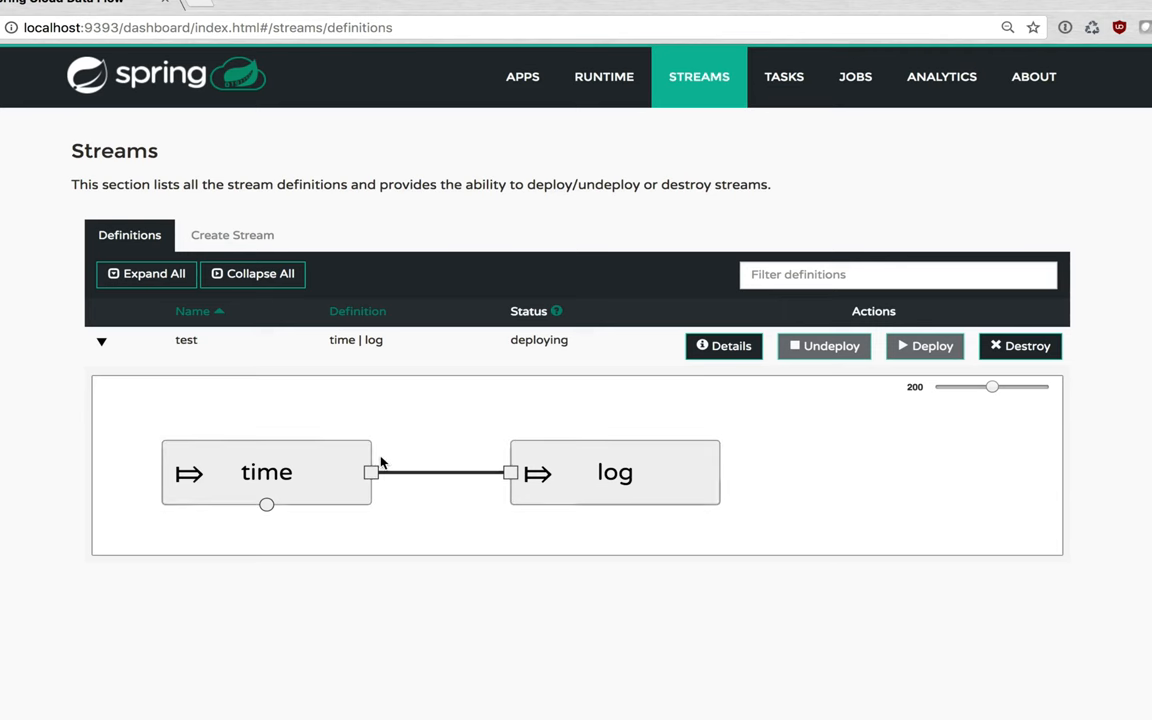
mouse_move(456, 484)
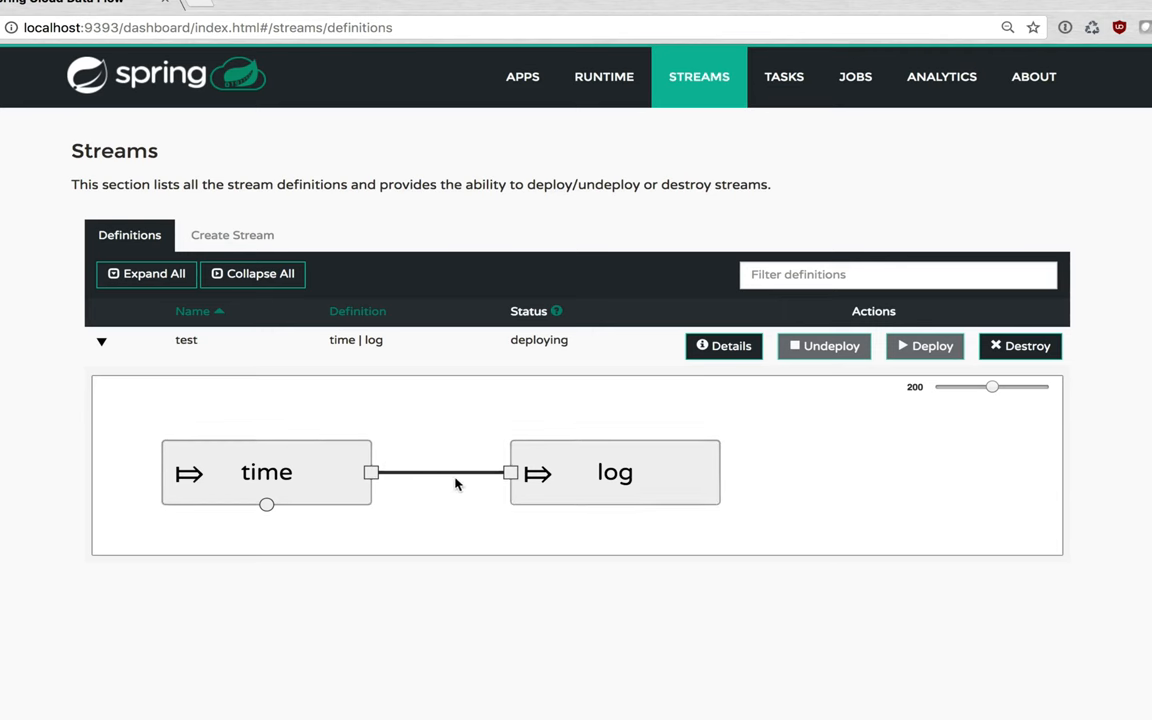
mouse_move(730, 510)
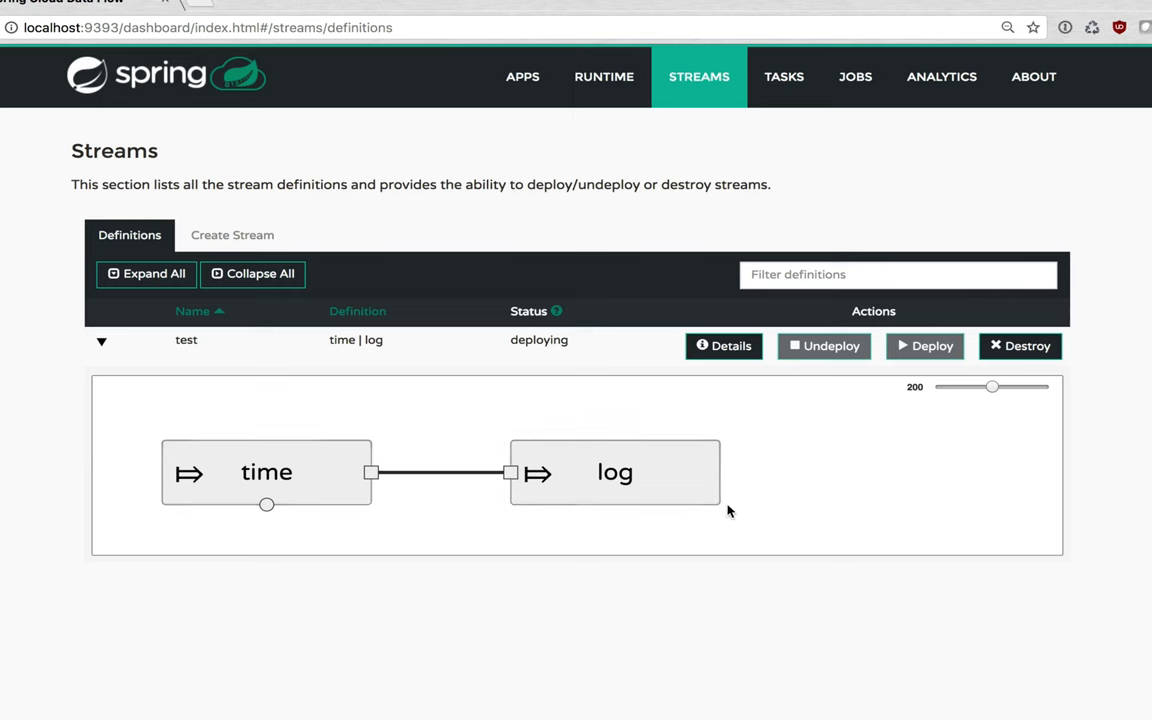
mouse_move(333, 417)
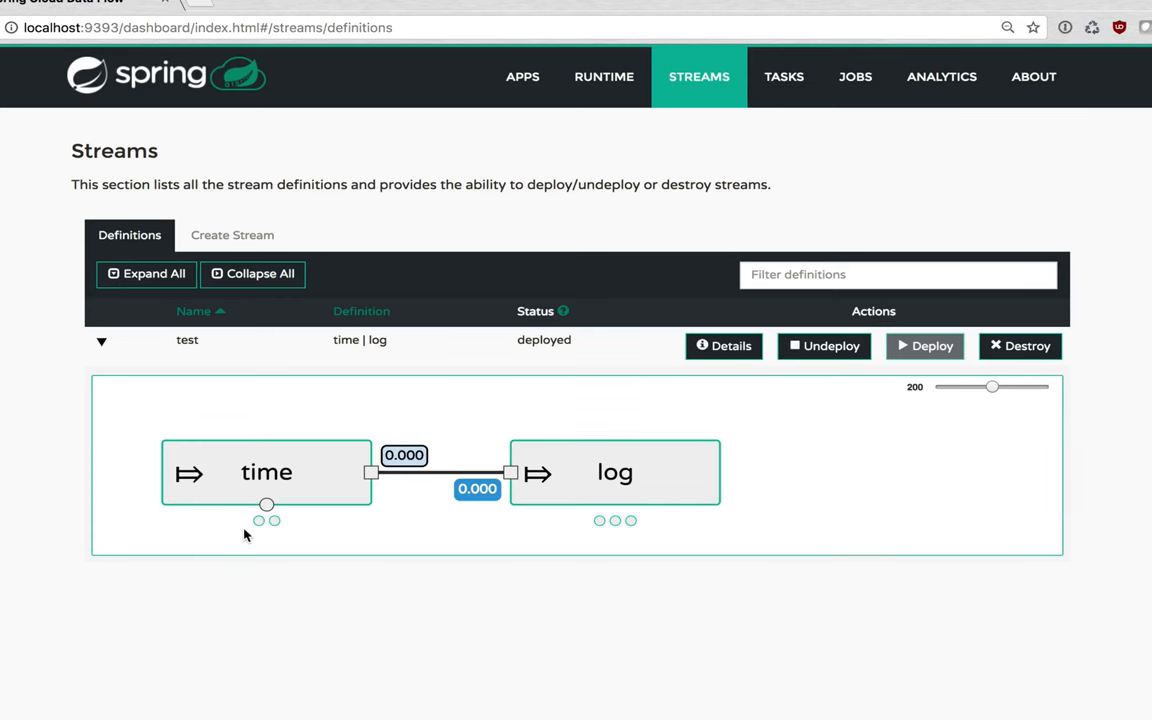
mouse_move(323, 541)
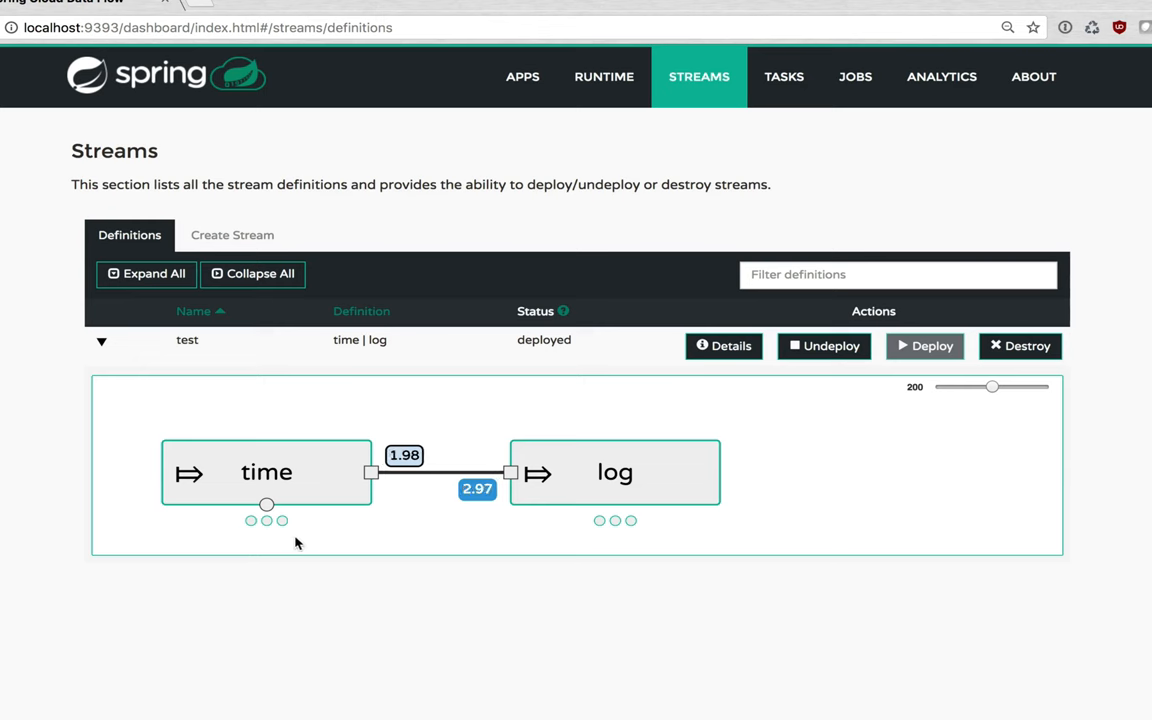
mouse_move(347, 538)
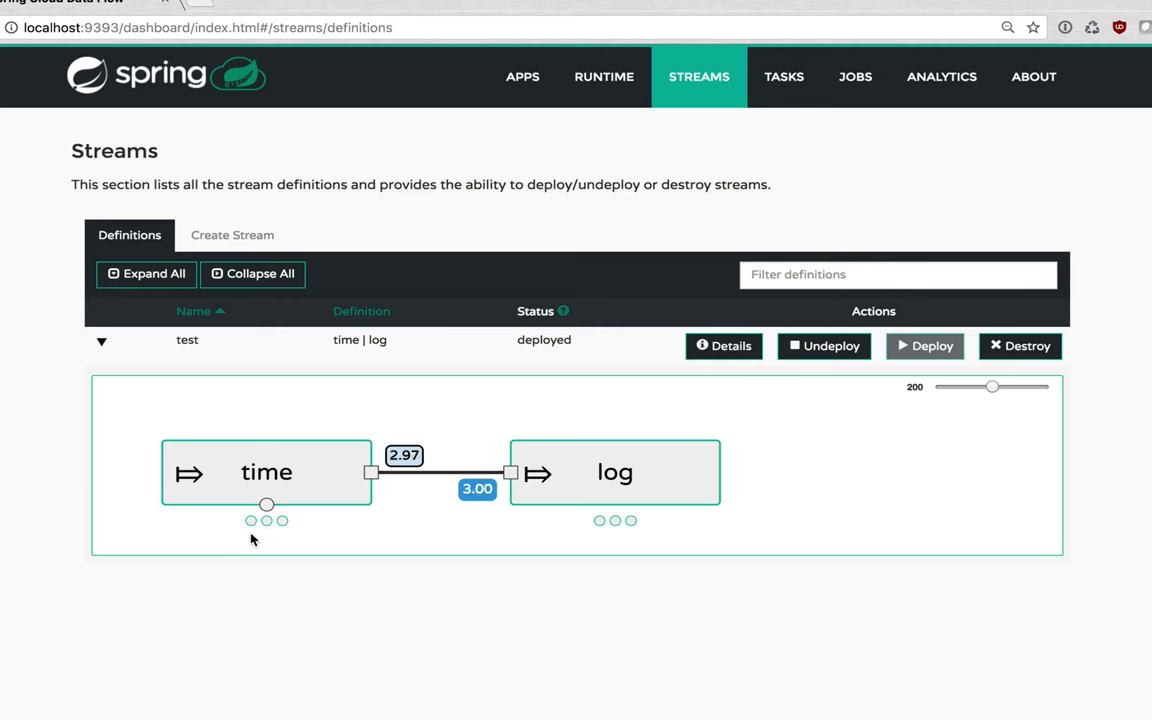
mouse_move(255, 539)
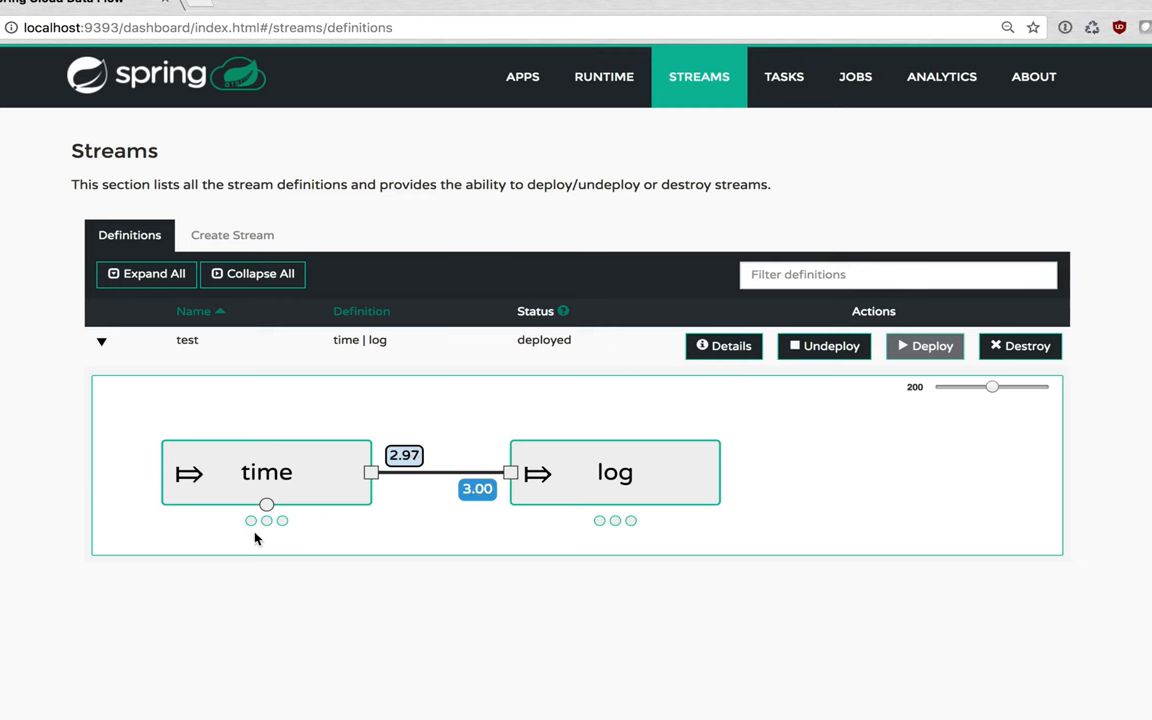
mouse_move(263, 521)
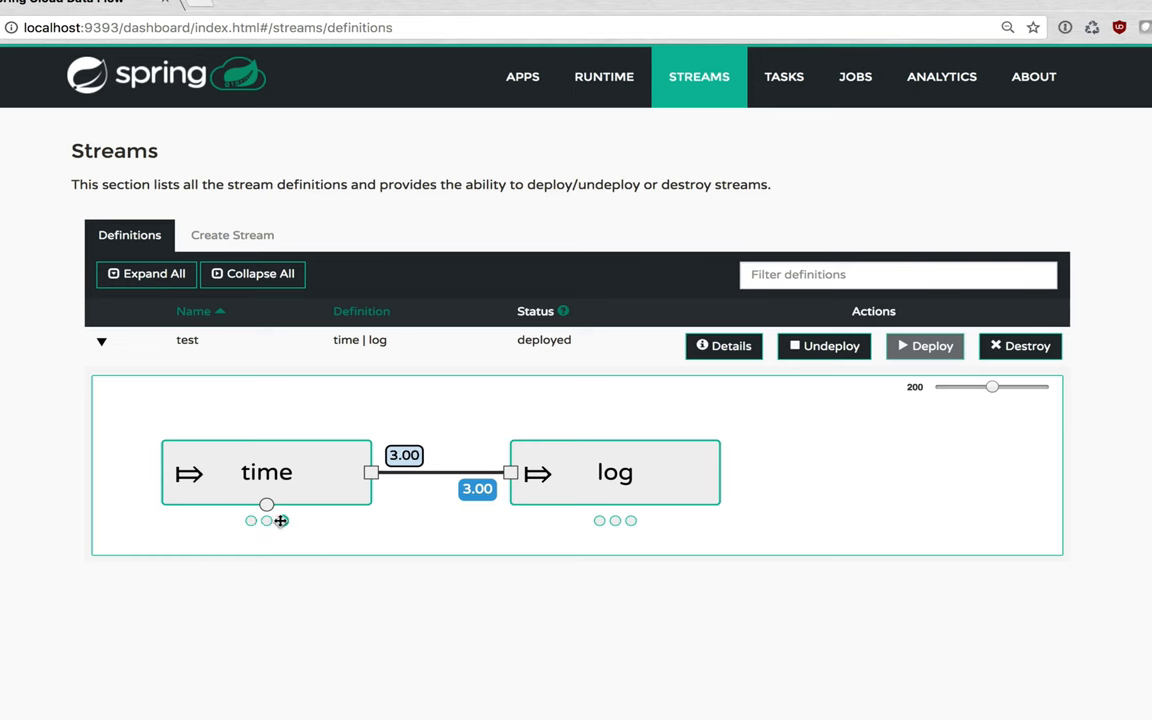
mouse_move(281, 520)
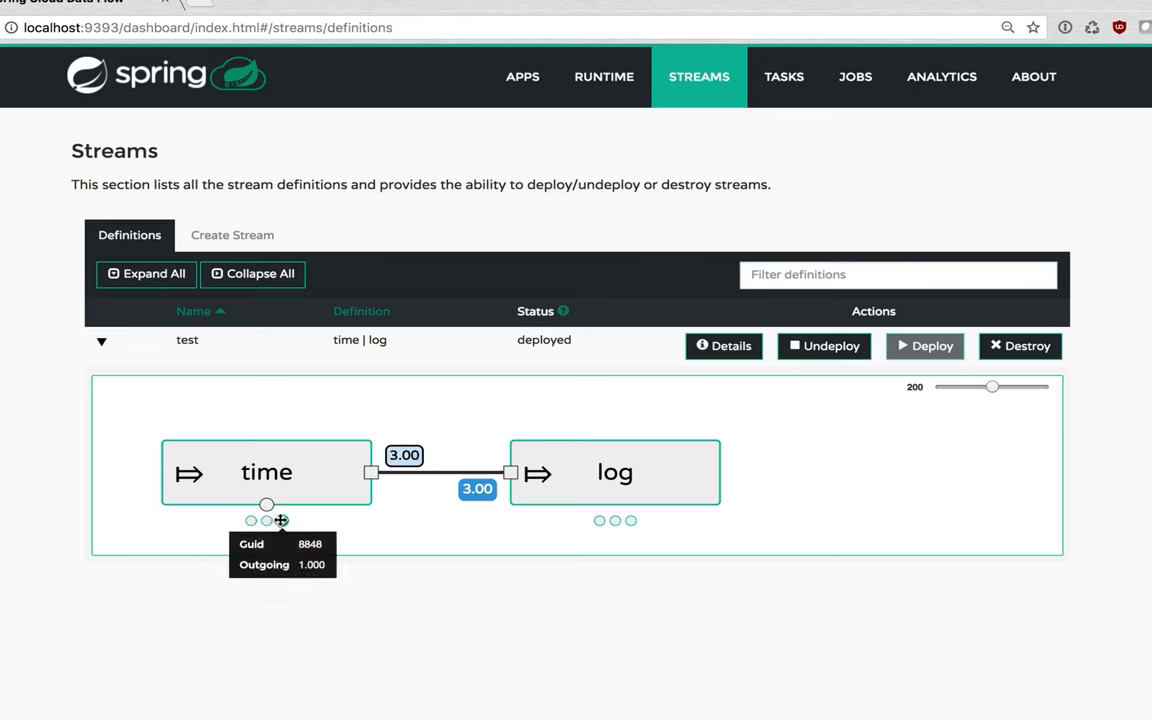
mouse_move(255, 520)
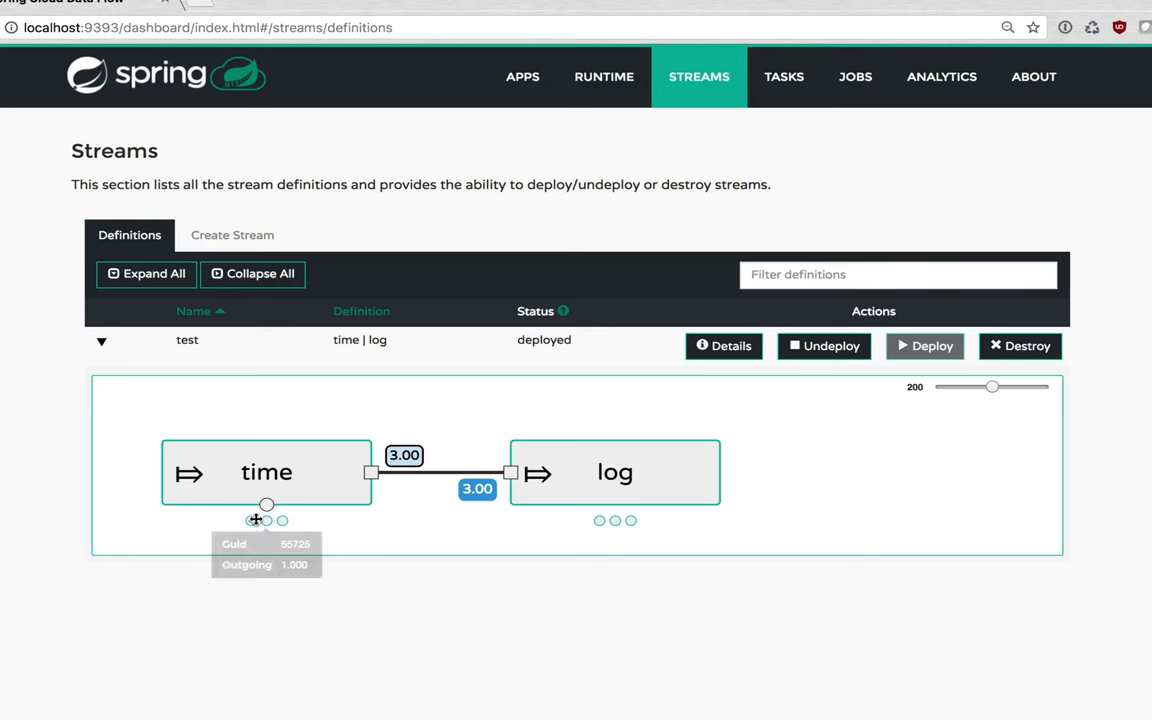
mouse_move(435, 521)
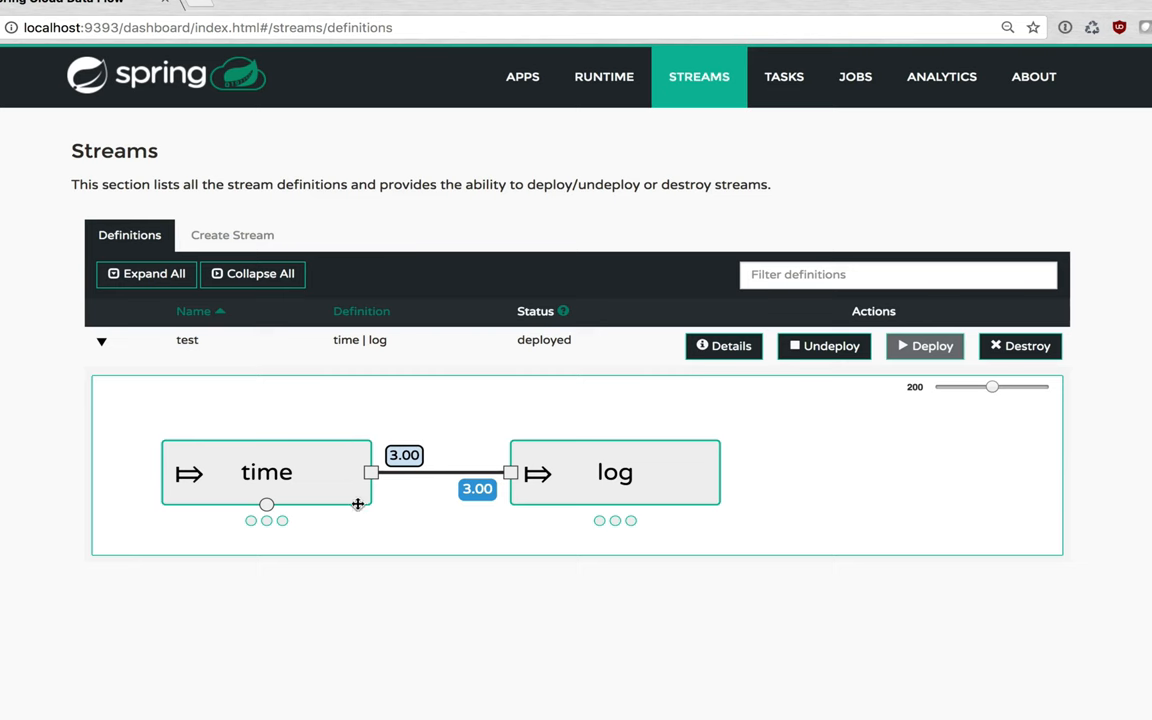
mouse_move(524, 486)
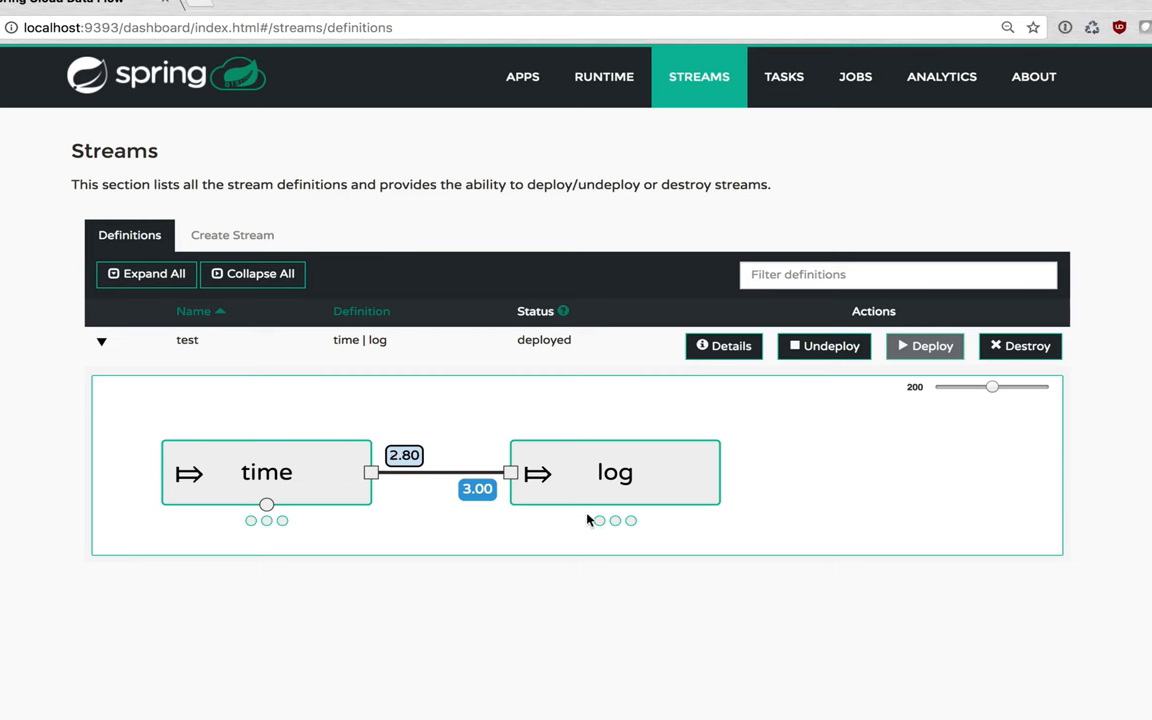
mouse_move(613, 520)
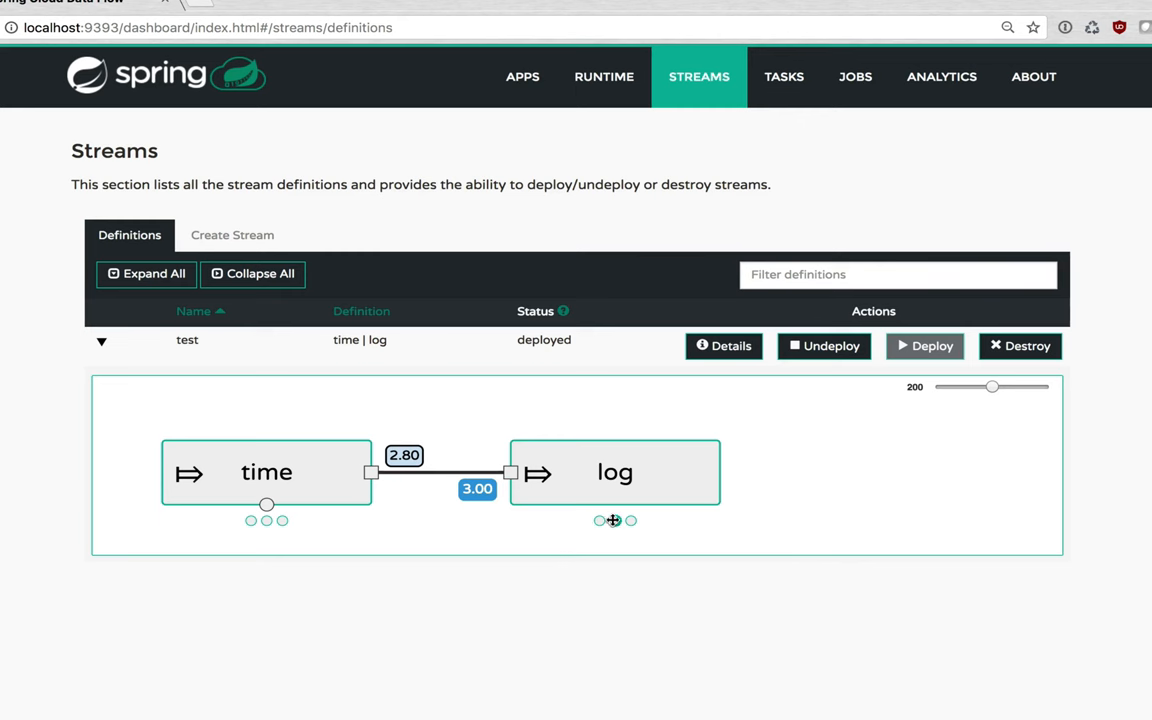
mouse_move(631, 520)
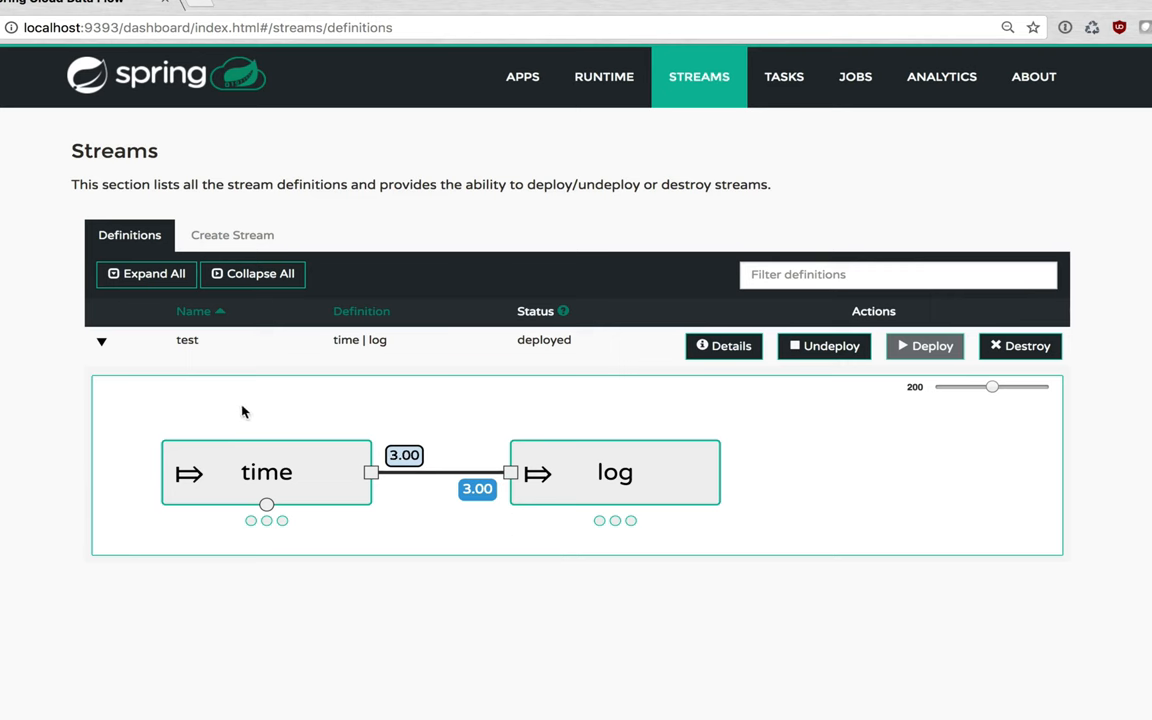
mouse_move(433, 458)
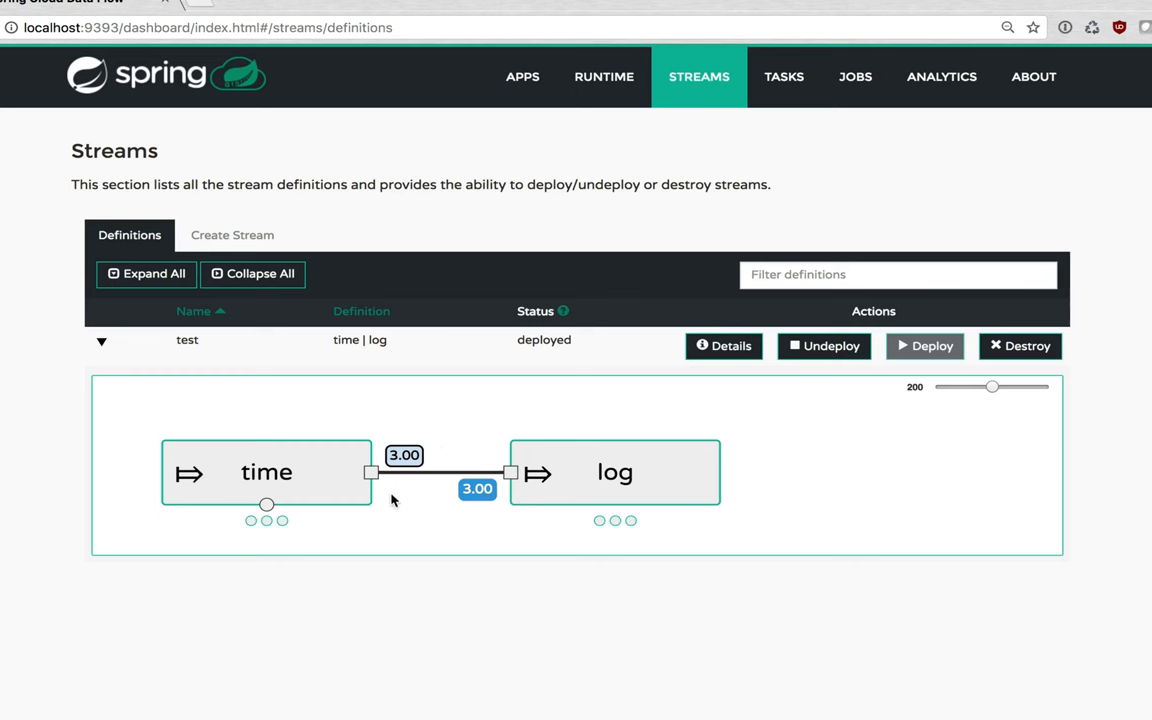
mouse_move(266, 547)
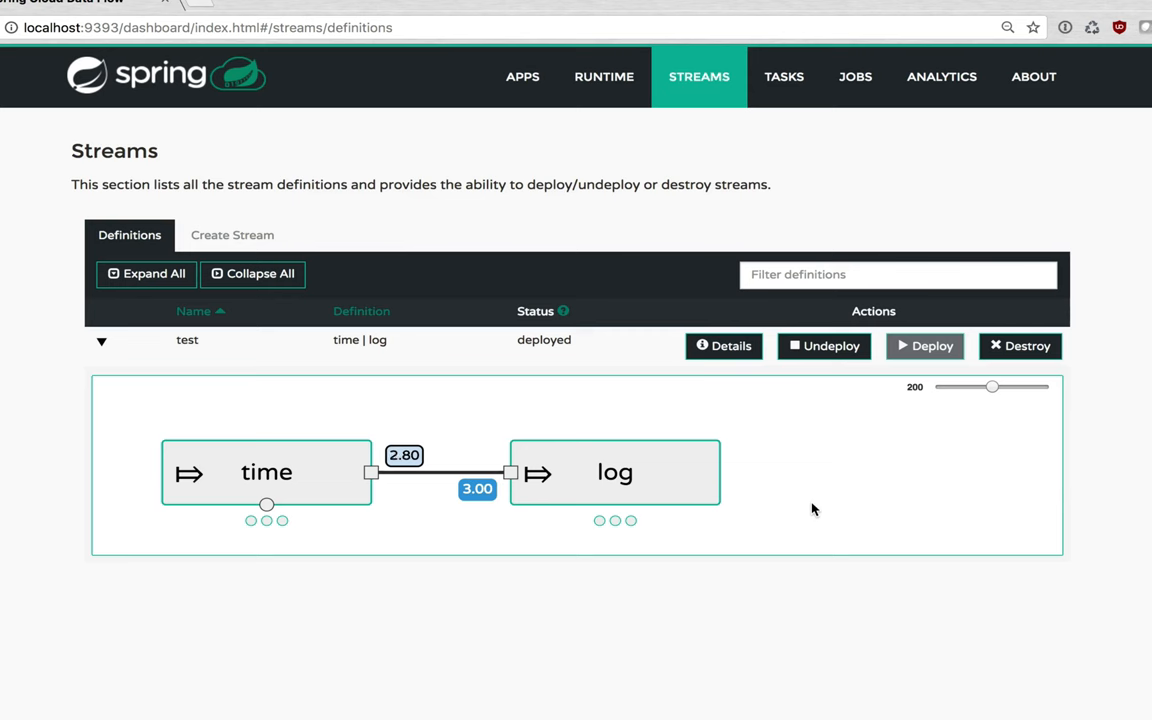
mouse_move(501, 516)
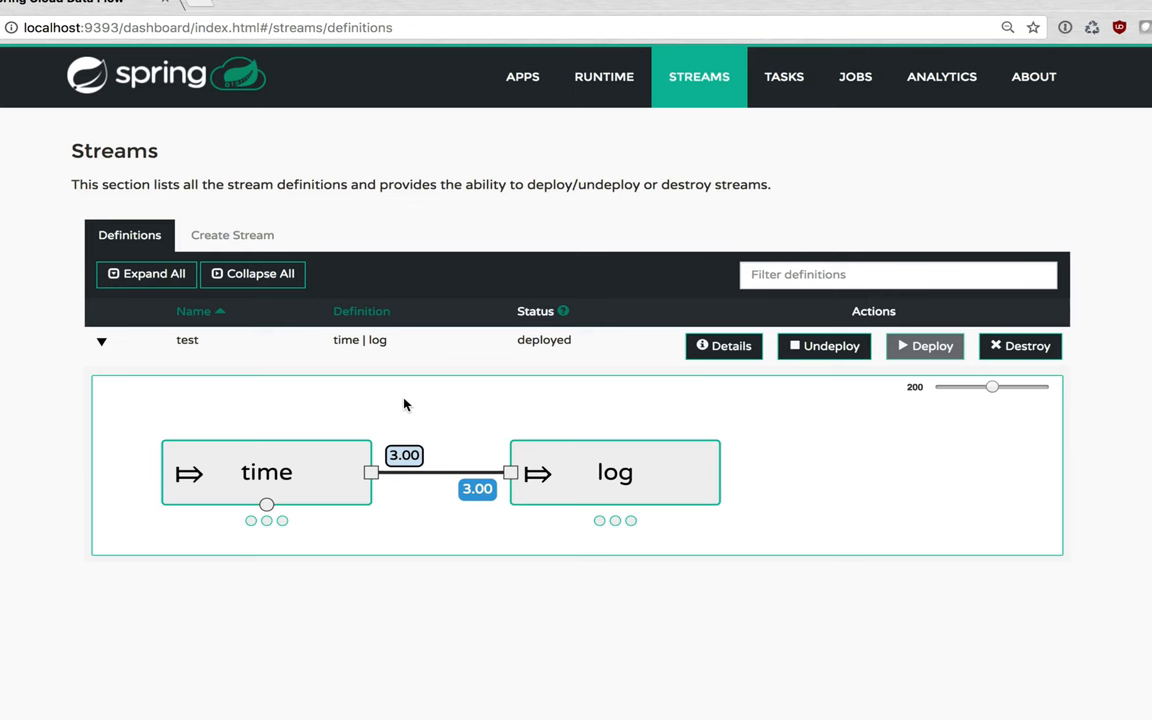
mouse_move(458, 402)
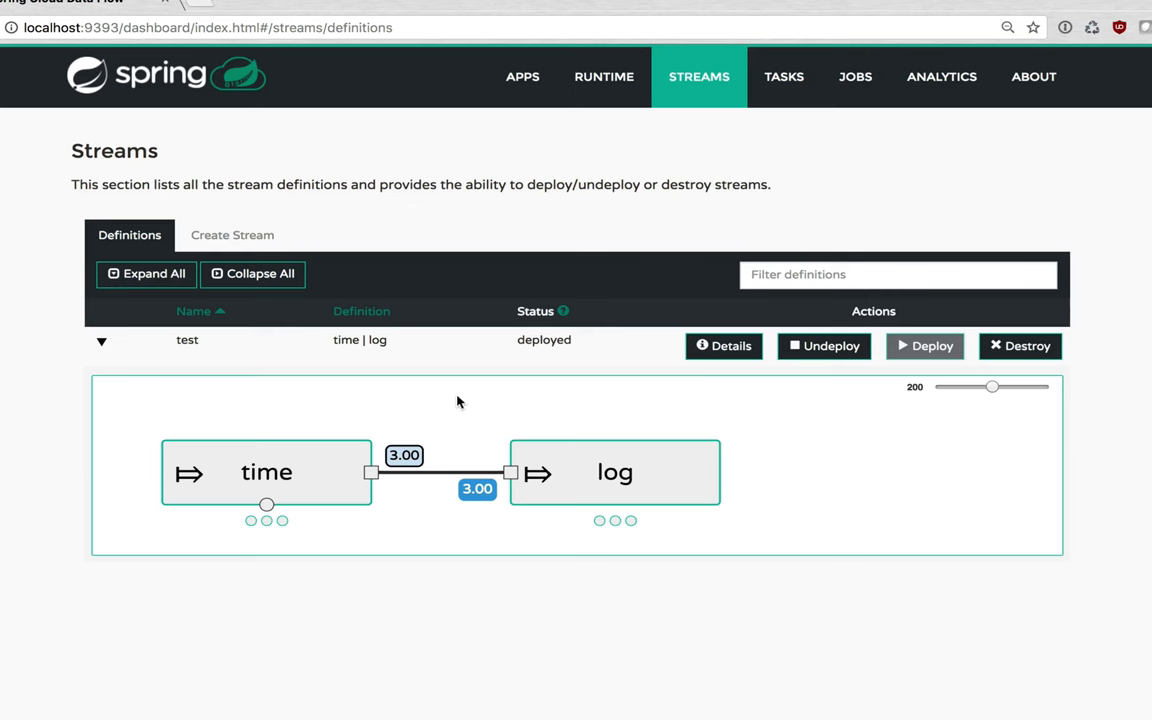
mouse_move(540, 238)
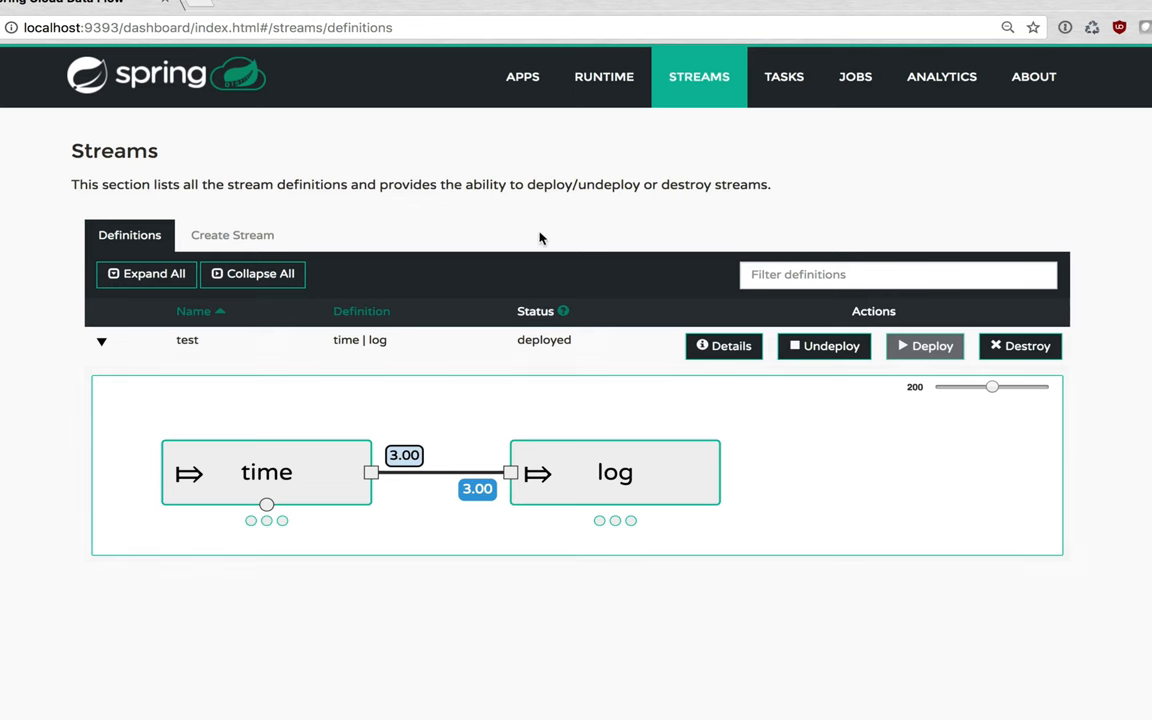